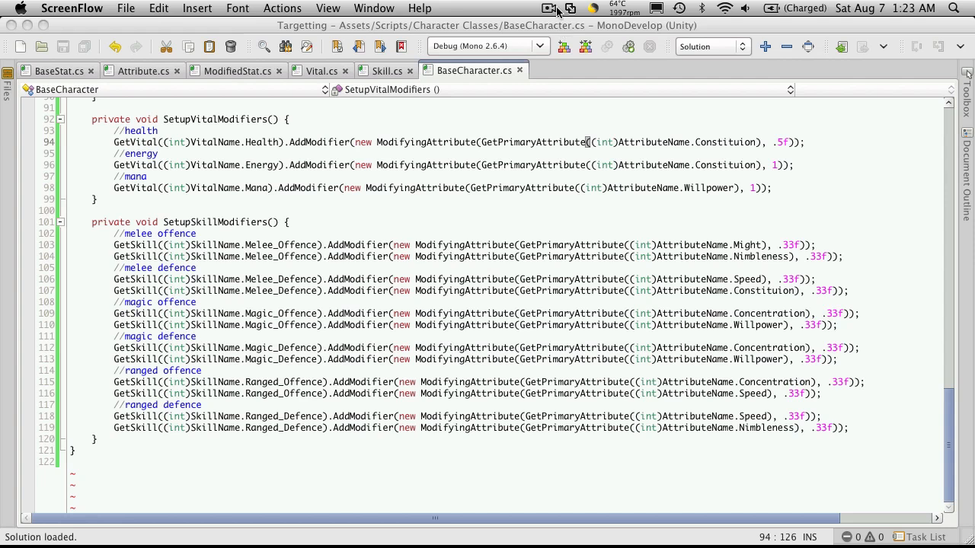
{"action": "mouse_move", "coordinate": [411, 46]}
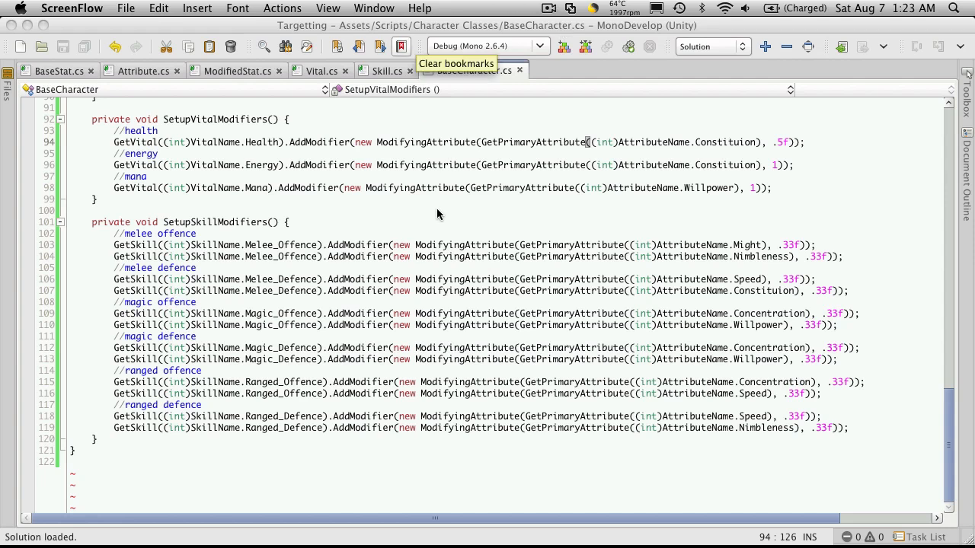
{"action": "mouse_move", "coordinate": [478, 235]}
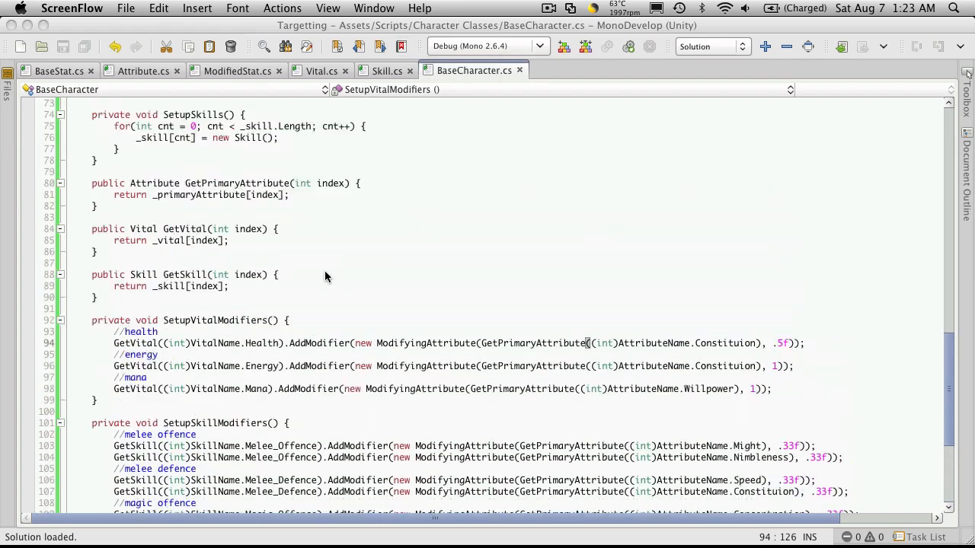
Add SetupPrimaryAttributes(); SetupVitals(); SetupSkills(); calls in Awake via autocomplete.
{"action": "scroll", "scroll_direction": "down", "scroll_amount": 3}
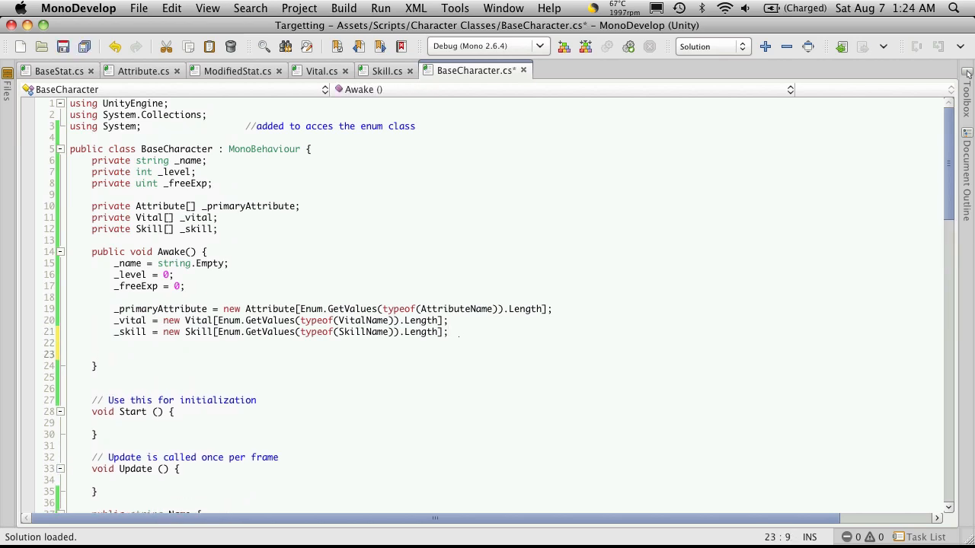
{"action": "type", "text": "Set"}
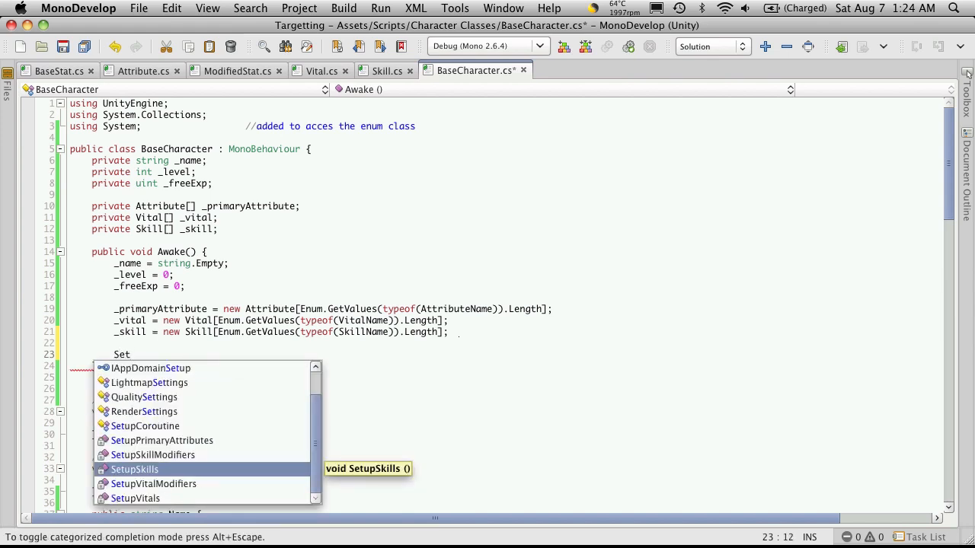
{"action": "type", "text": "PrimaryAttributes();"}
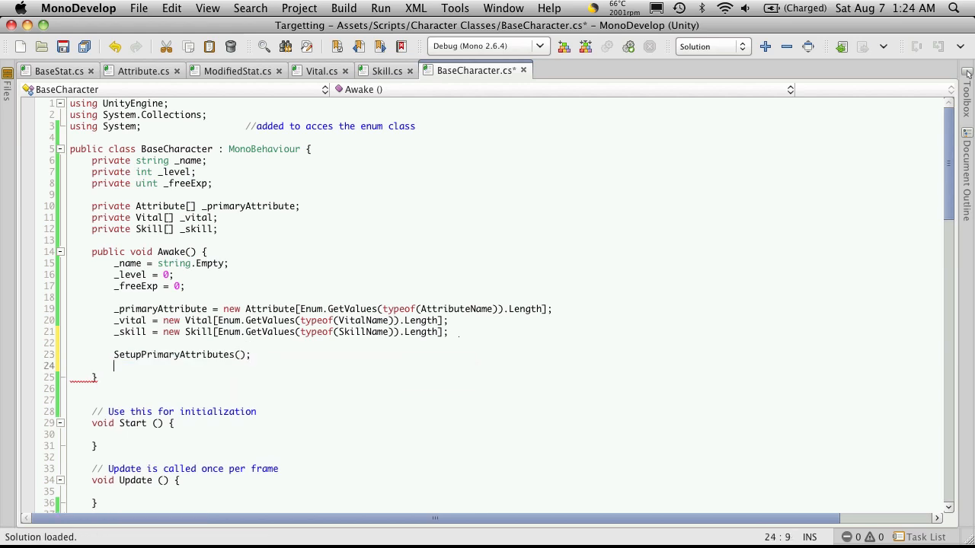
{"action": "type", "text": "SetupVitals"}
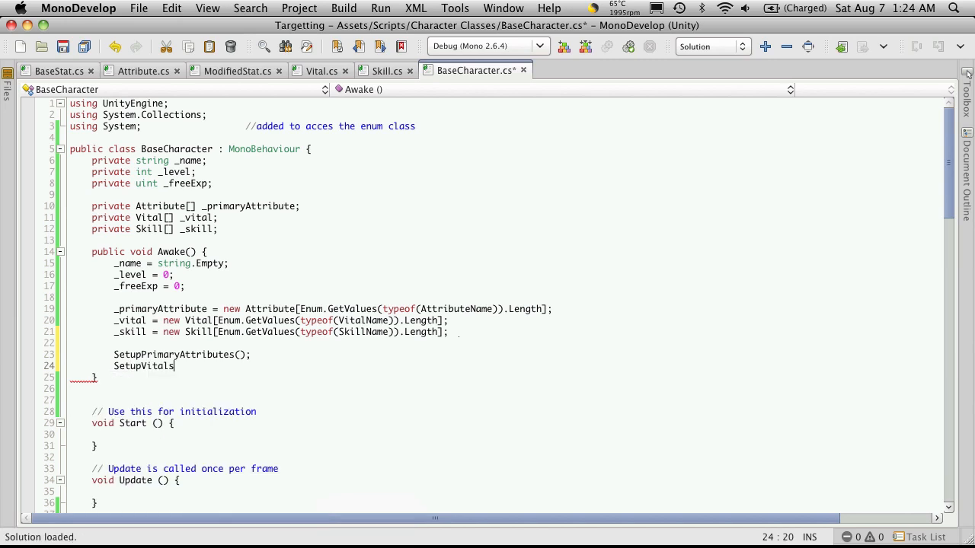
{"action": "type", "text": "();"}
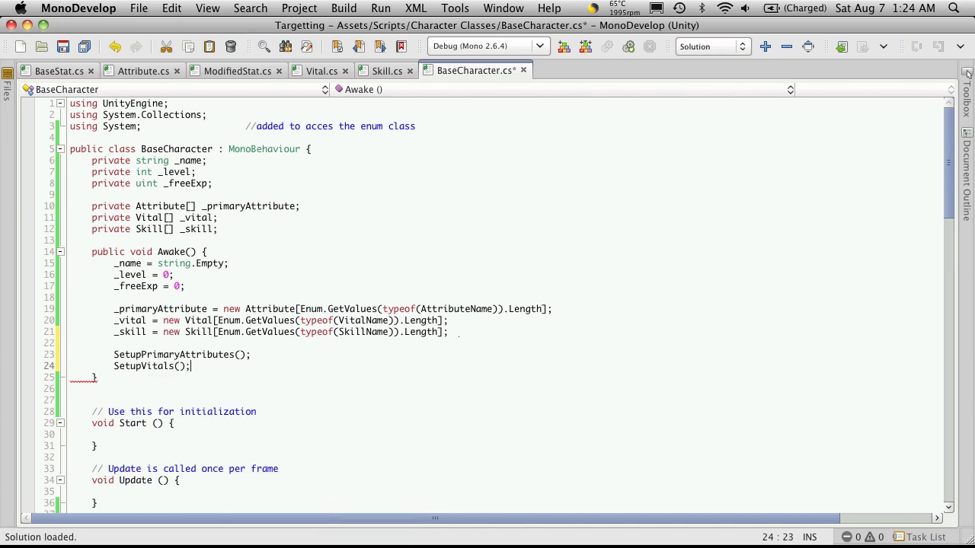
{"action": "type", "text": "Set"}
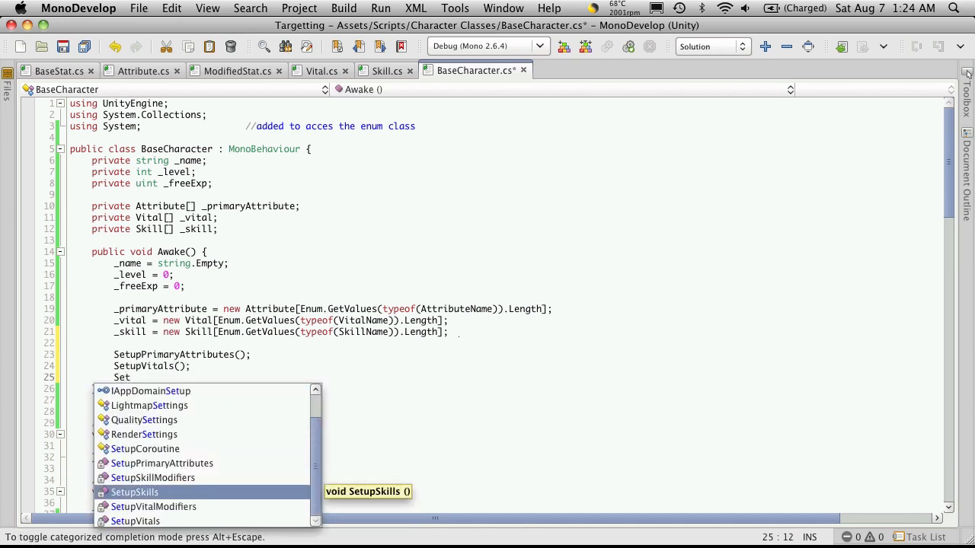
{"action": "key", "text": "Return"}
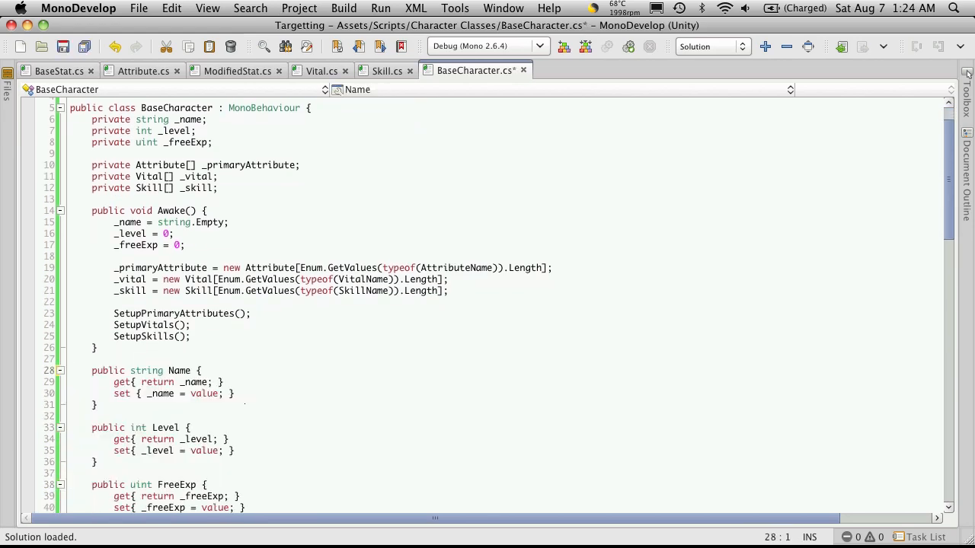
{"action": "scroll", "scroll_direction": "down", "scroll_amount": 3}
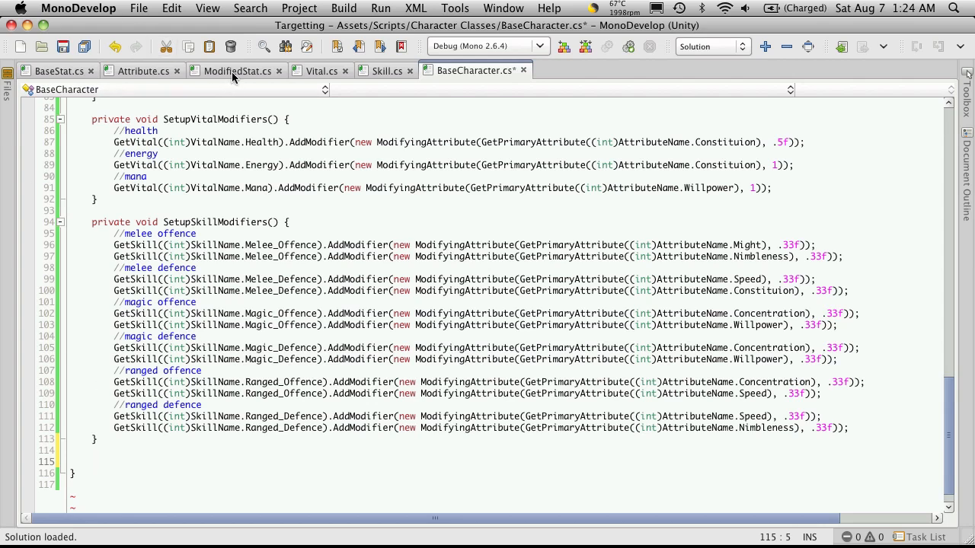
Switch to ModifiedStat.cs to review its Update method and ModifyingAttribute struct.
{"action": "left_click", "coordinate": [238, 70]}
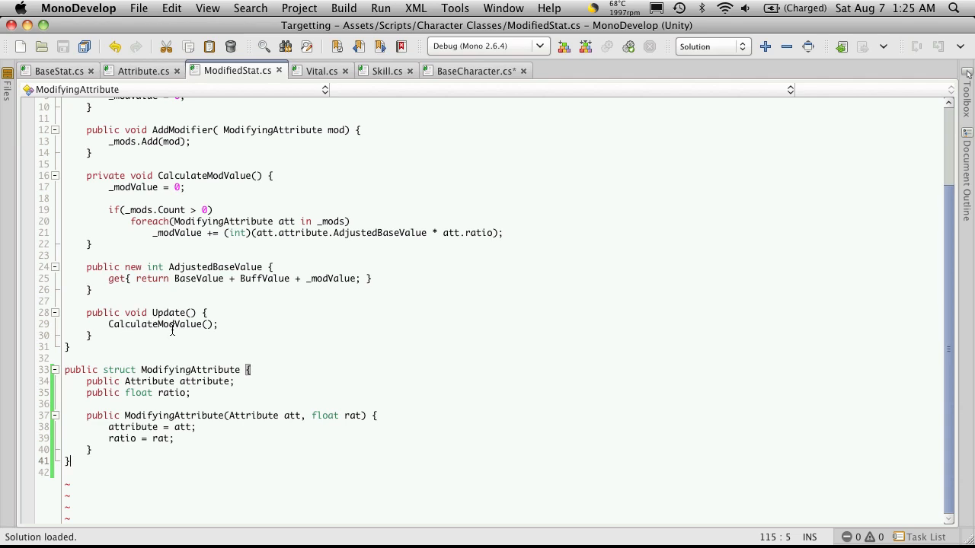
{"action": "mouse_move", "coordinate": [160, 324]}
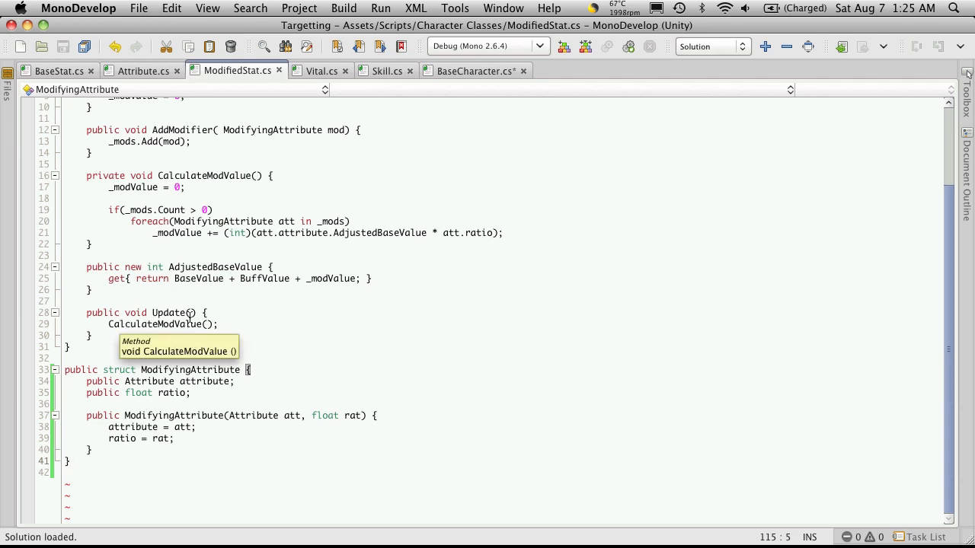
{"action": "mouse_move", "coordinate": [238, 320]}
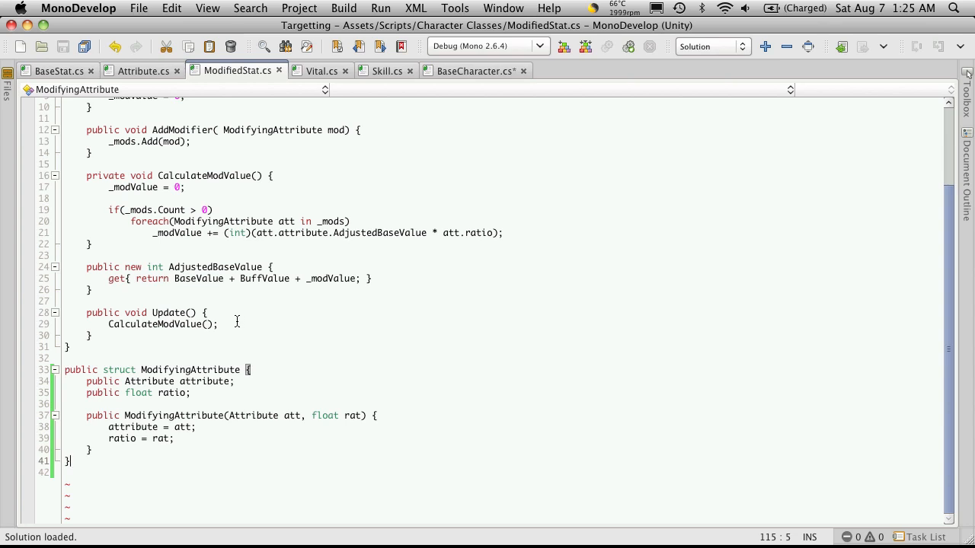
{"action": "mouse_move", "coordinate": [219, 229]}
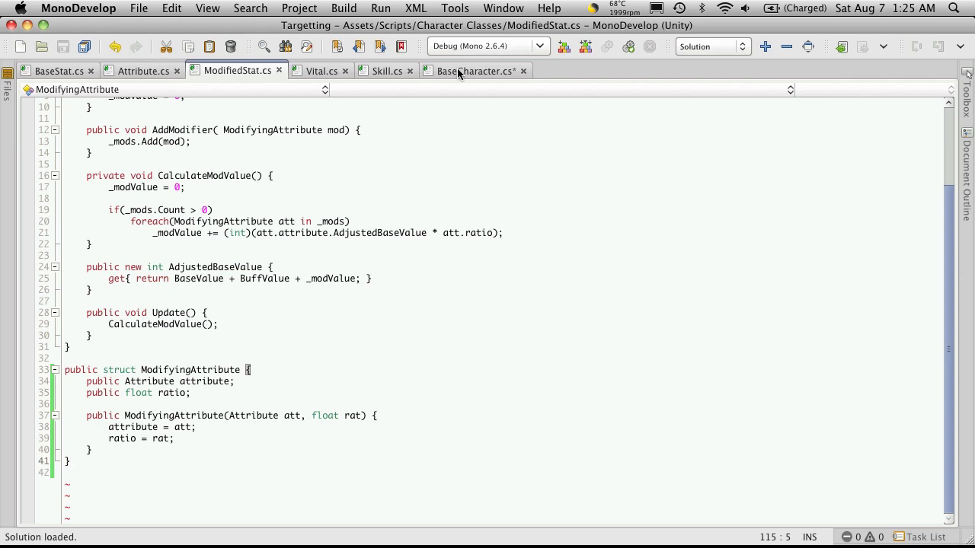
Declare 'public void StatUpdate() {' below SetupSkillModifiers in BaseCharacter.cs.
{"action": "left_click", "coordinate": [475, 70]}
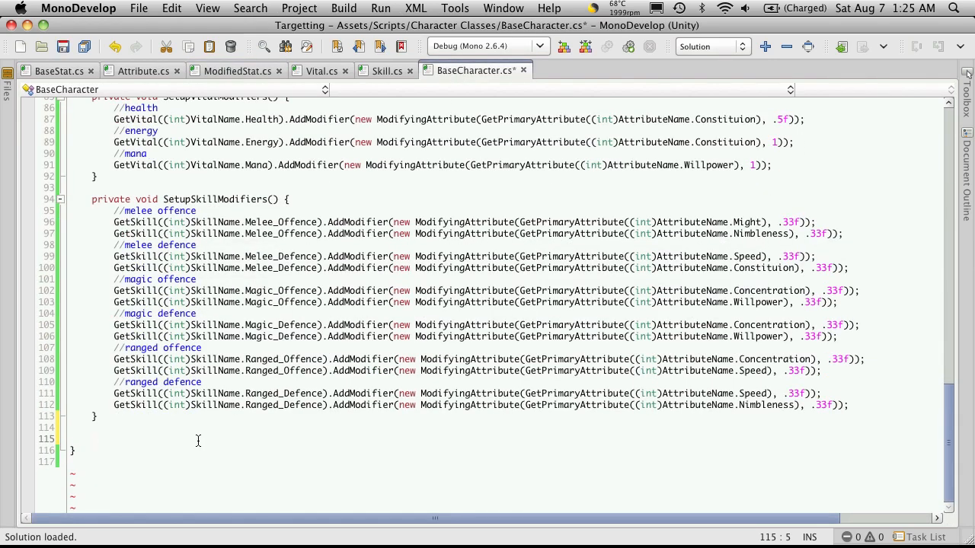
{"action": "type", "text": "publ"}
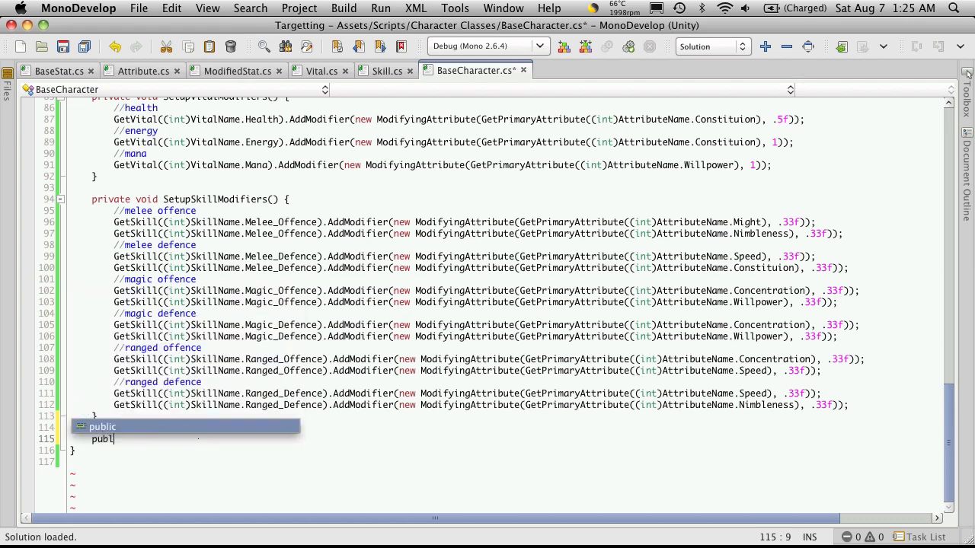
{"action": "type", "text": "vo"}
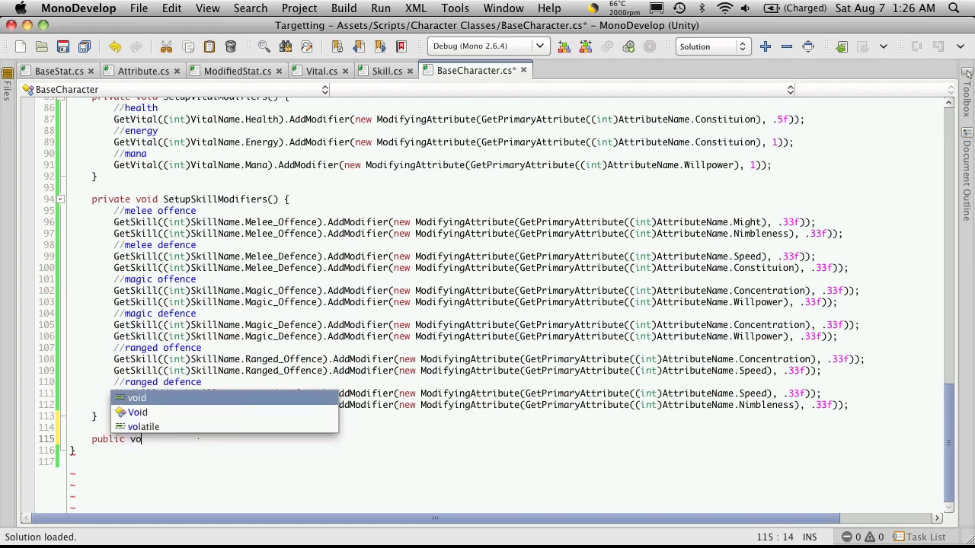
{"action": "key", "text": "Tab"}
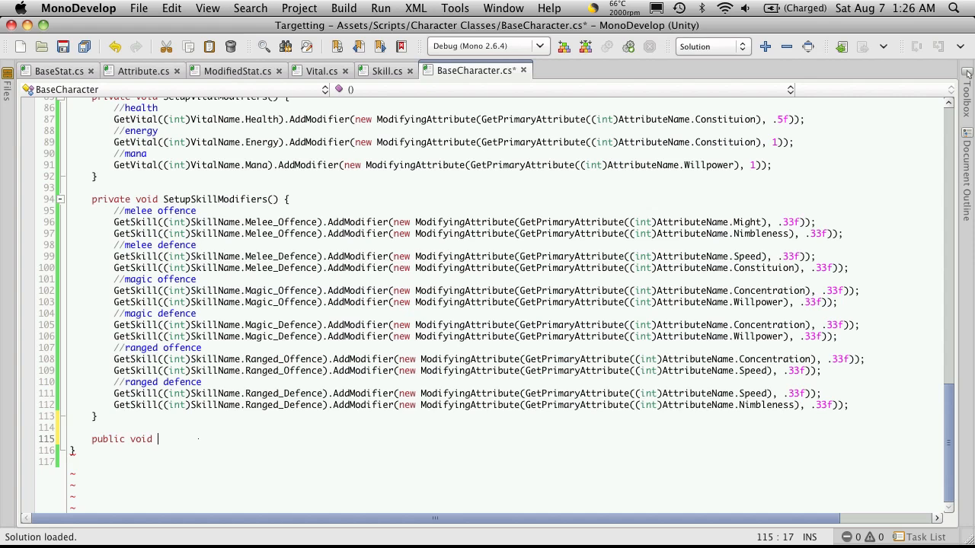
{"action": "type", "text": "StatUpda"}
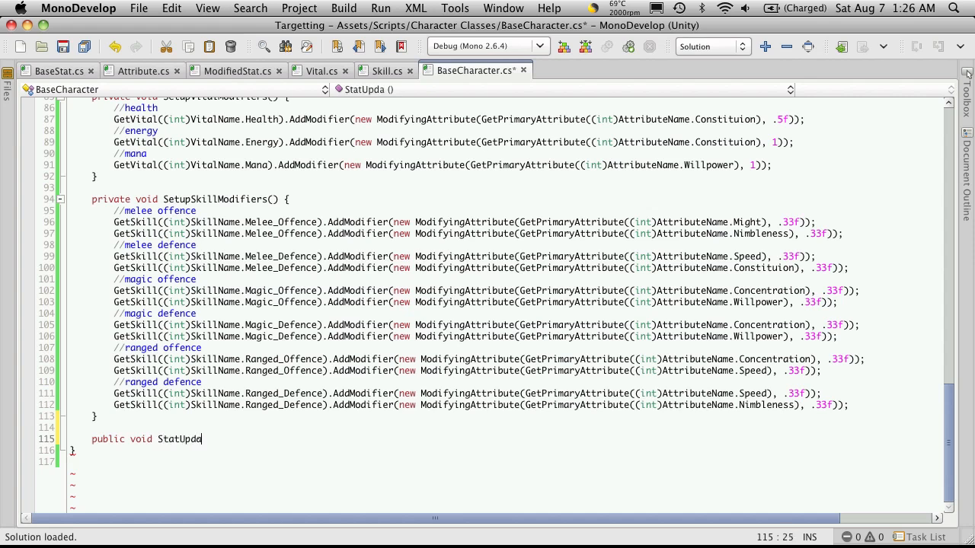
{"action": "type", "text": "te() {"}
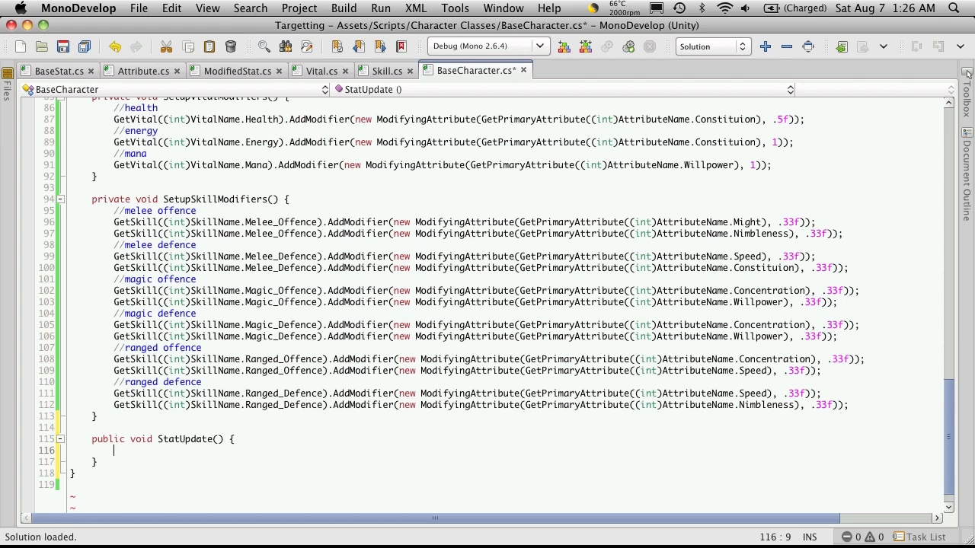
Write a for loop over _vital.Length calling _vital[cnt].Update(); inside StatUpdate.
{"action": "type", "text": "for(int cnt = 0; cnt <"}
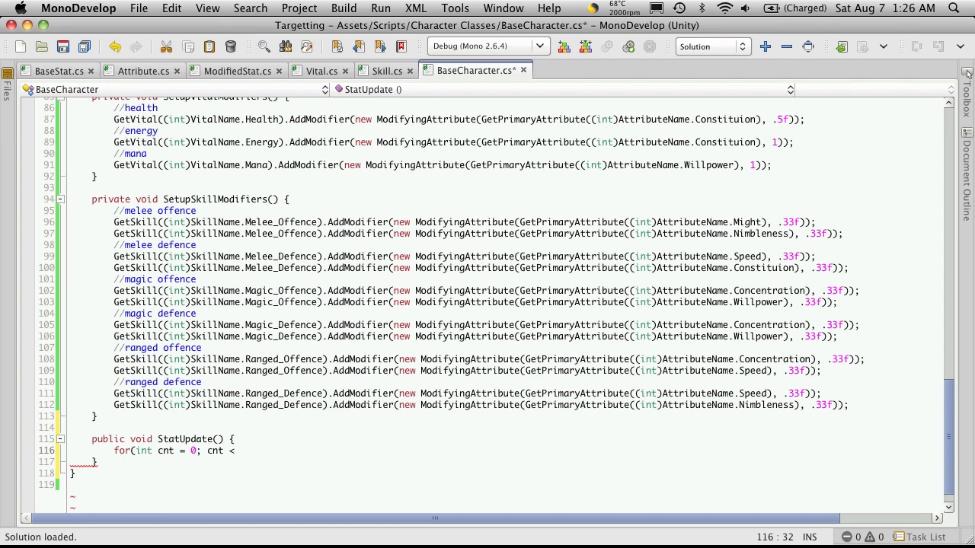
{"action": "type", "text": "_vital"}
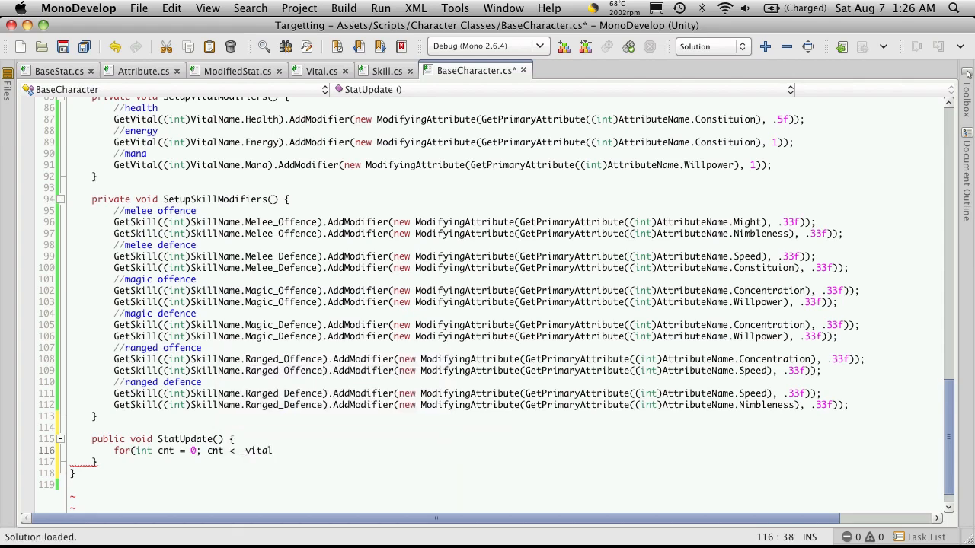
{"action": "type", "text": ".Length; cnt++"}
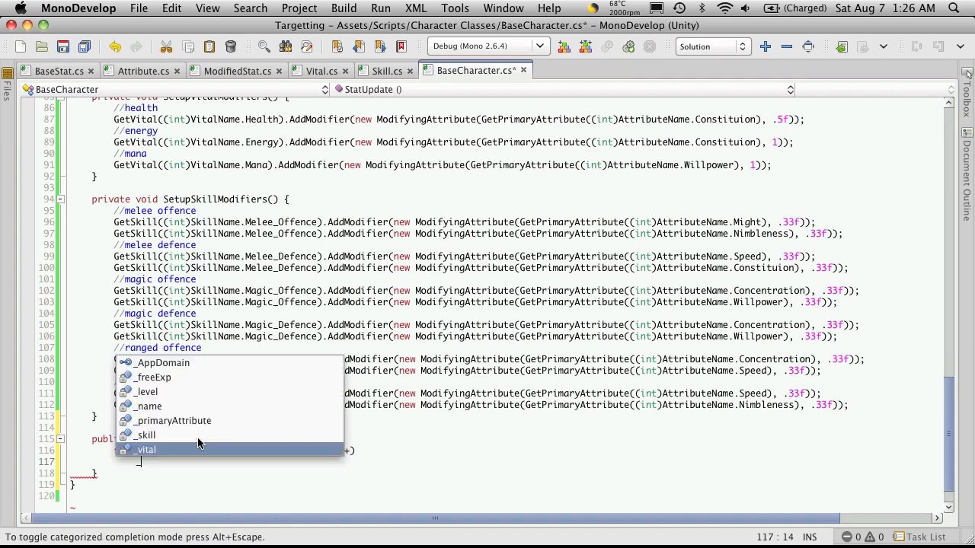
{"action": "type", "text": "_vital[cnt"}
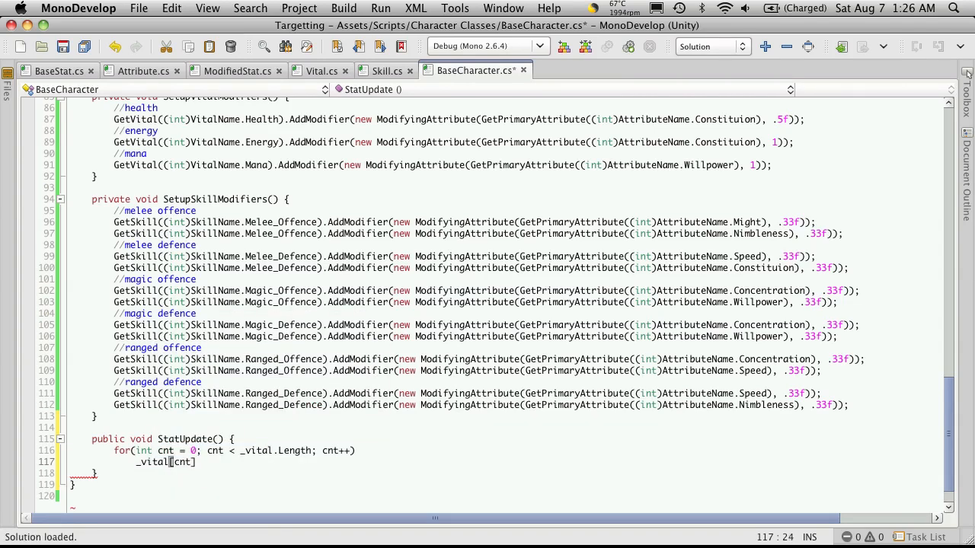
{"action": "type", "text": ".Update"}
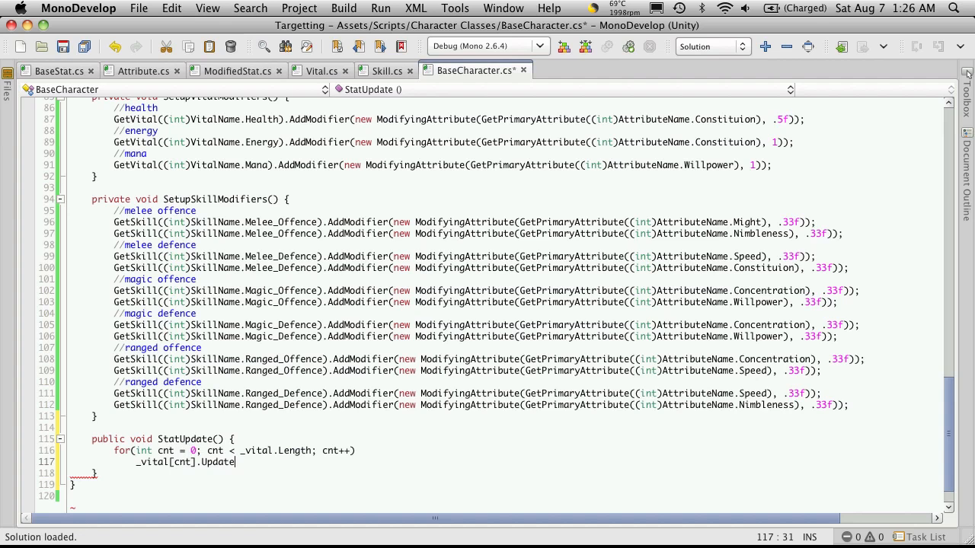
{"action": "type", "text": "();"}
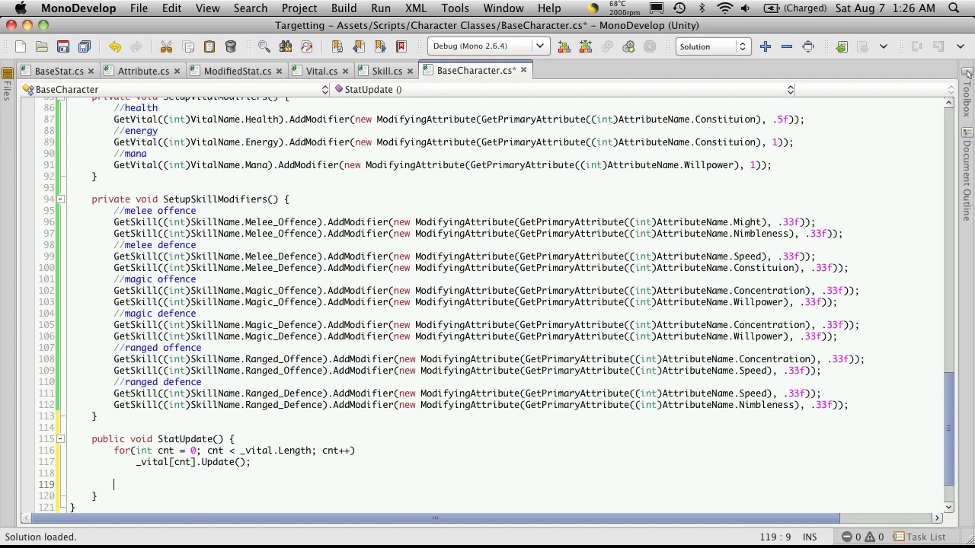
Write a second for loop over _skill.Length calling _skill[cnt].Update(); and save the file.
{"action": "type", "text": "for(int cnt"}
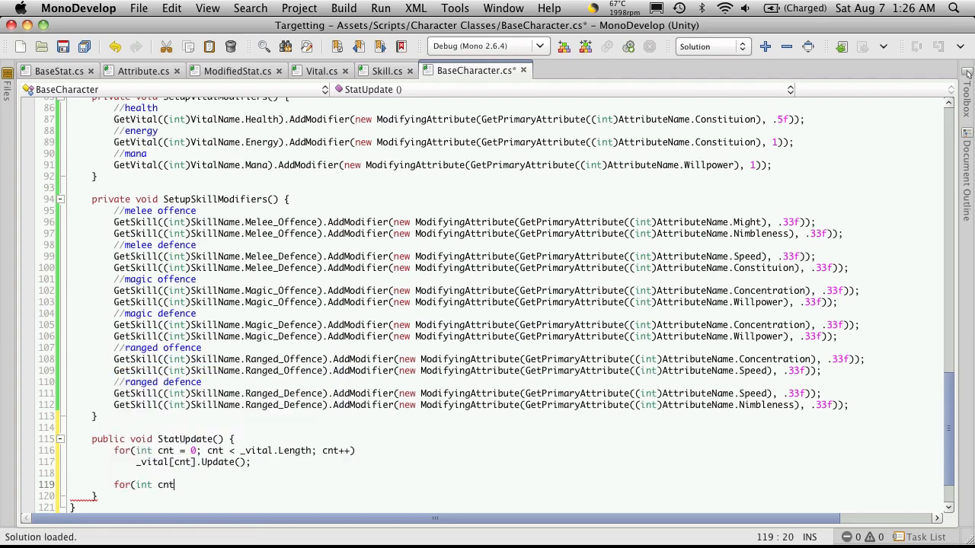
{"action": "type", "text": "= 0; cnt < _skill.Length;"}
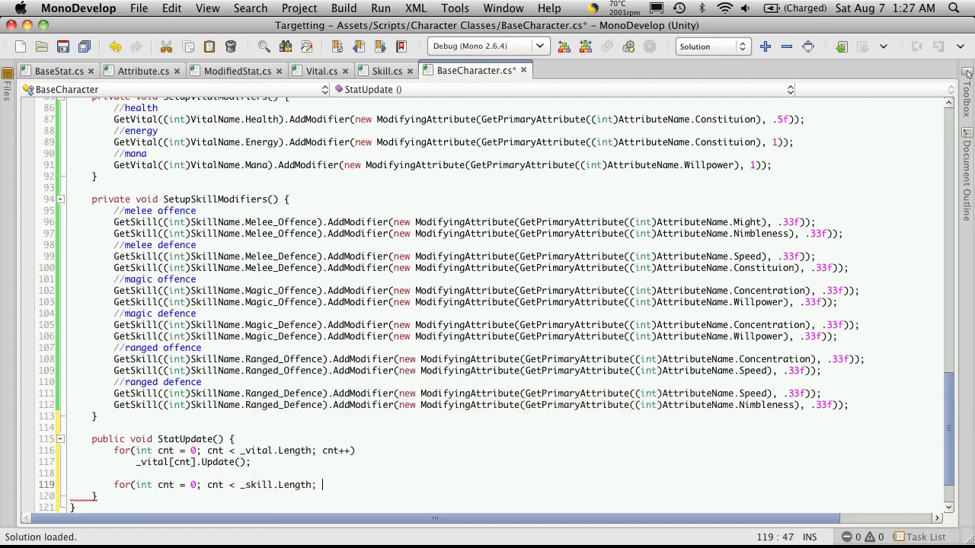
{"action": "type", "text": "cnt++)"}
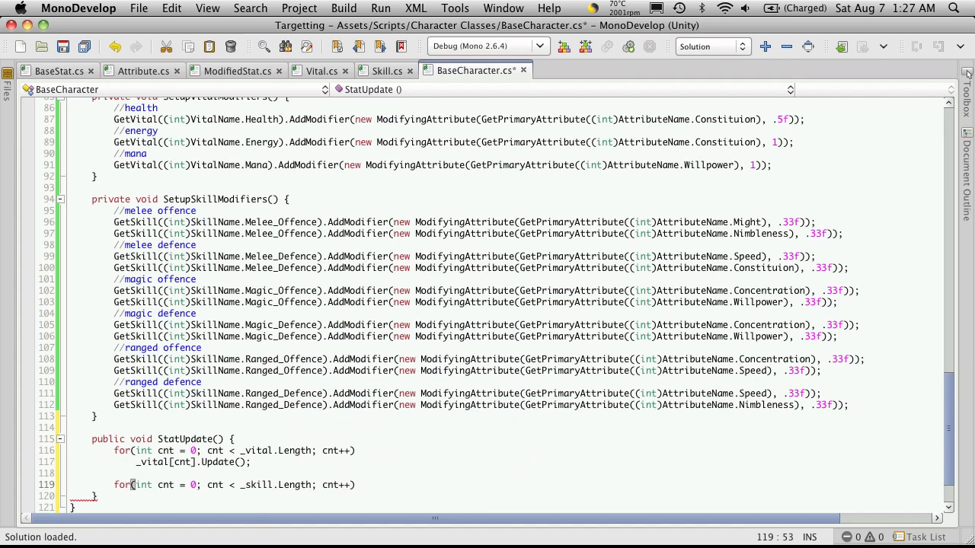
{"action": "type", "text": "_skill"}
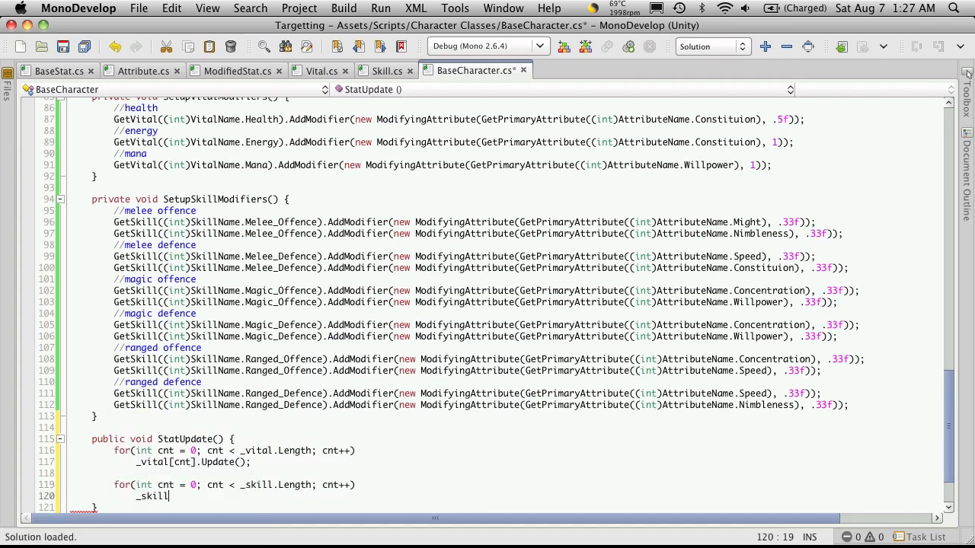
{"action": "type", "text": "[cnt].Update"}
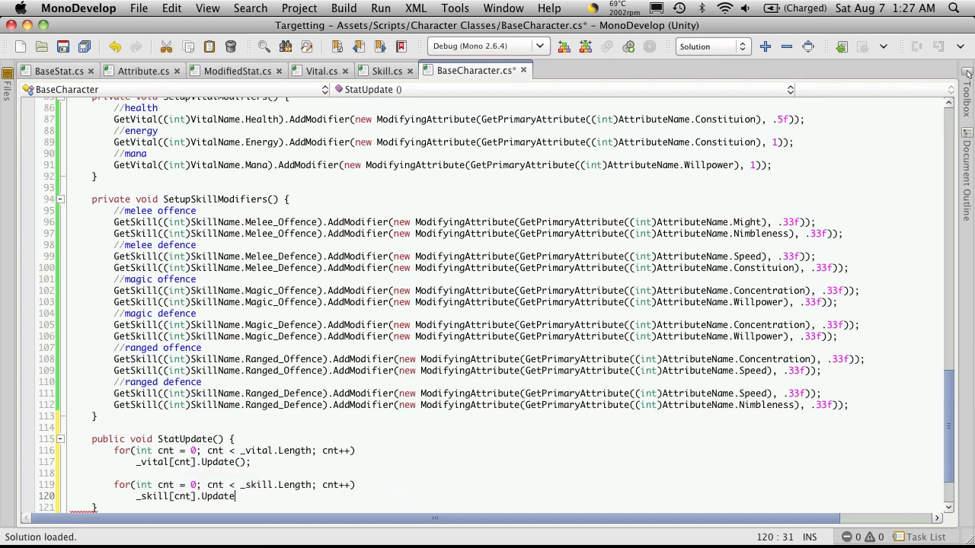
{"action": "type", "text": "();"}
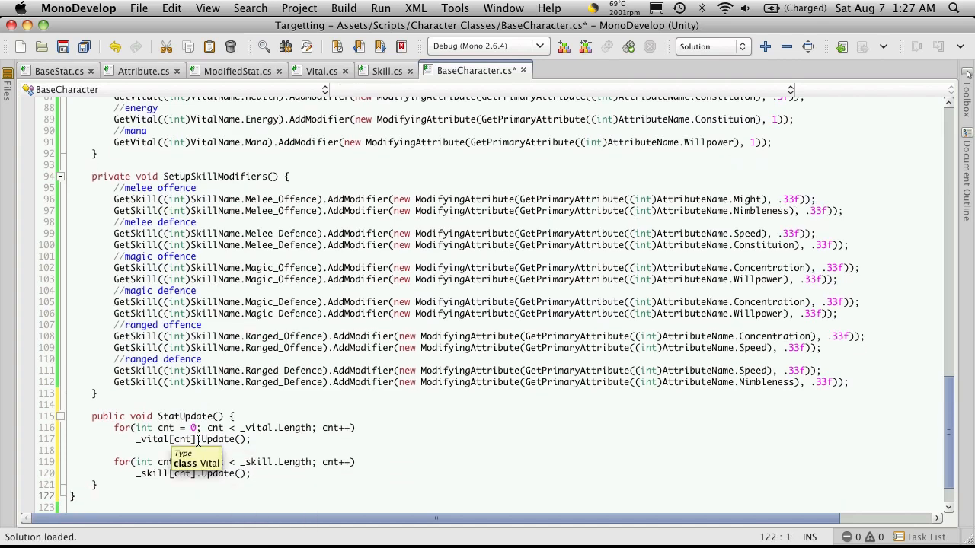
{"action": "key", "text": "Cmd+s"}
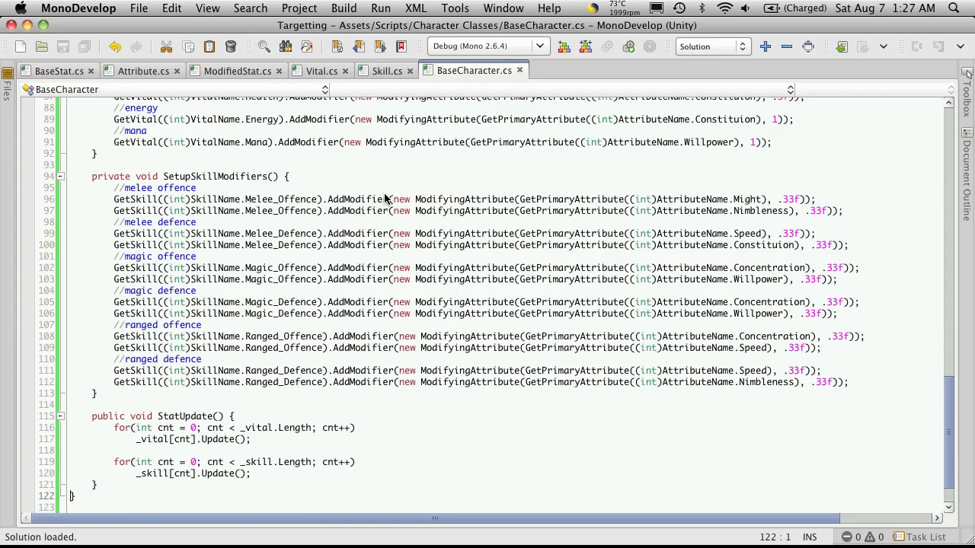
{"action": "mouse_move", "coordinate": [396, 199]}
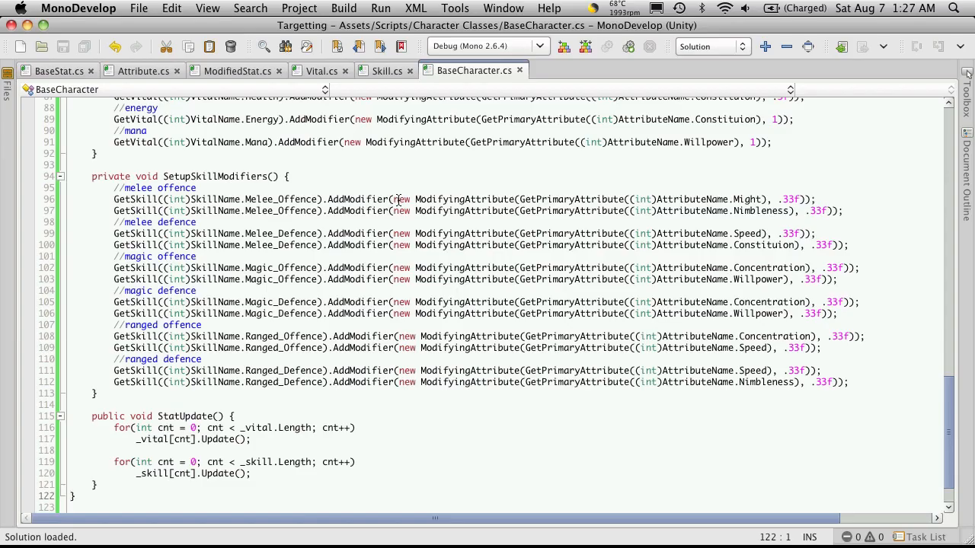